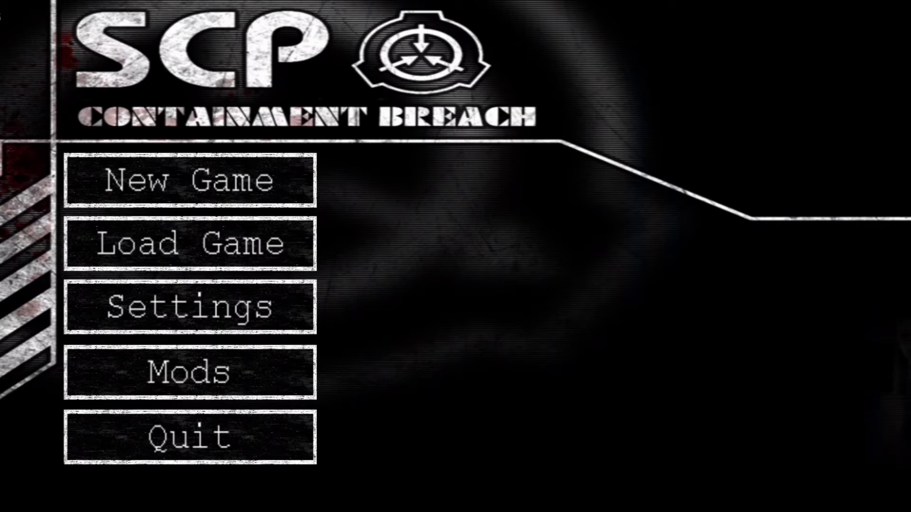
- Start a new game with difficulty set to Safe instead of Euclid
click(190, 181)
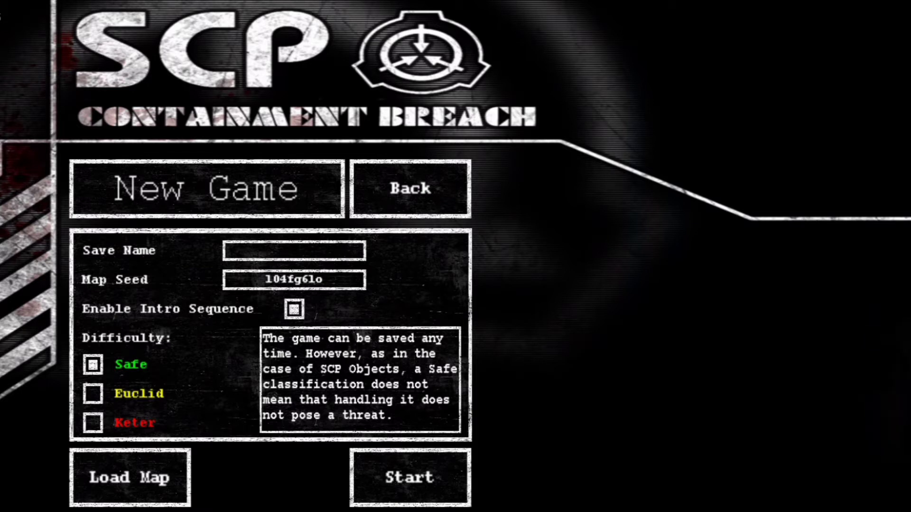
click(93, 394)
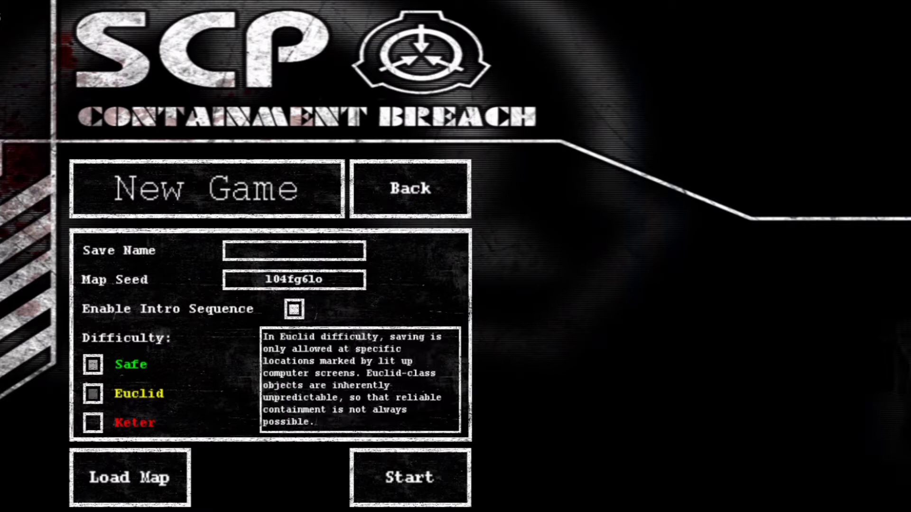
click(91, 393)
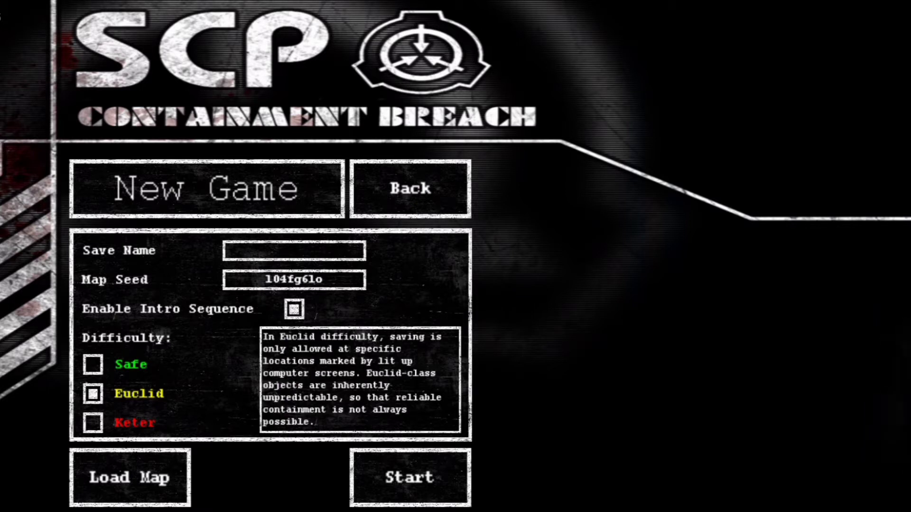
click(91, 365)
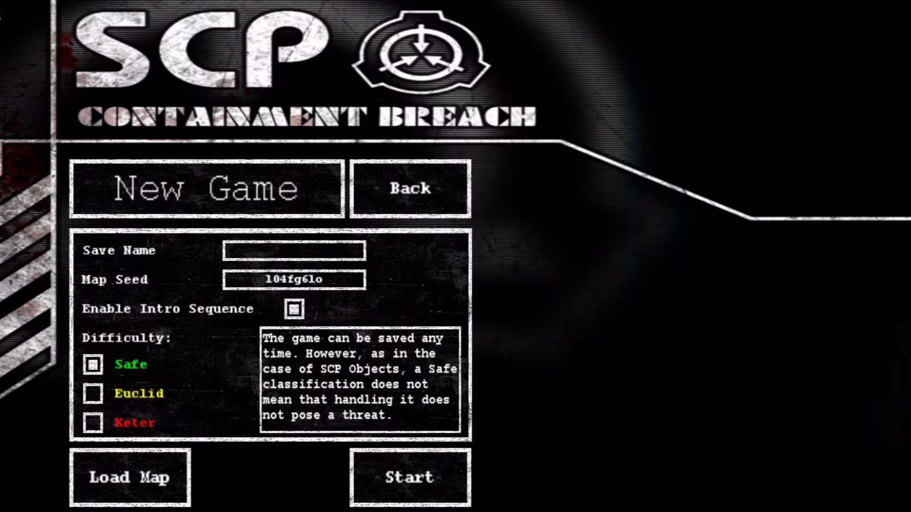
click(409, 478)
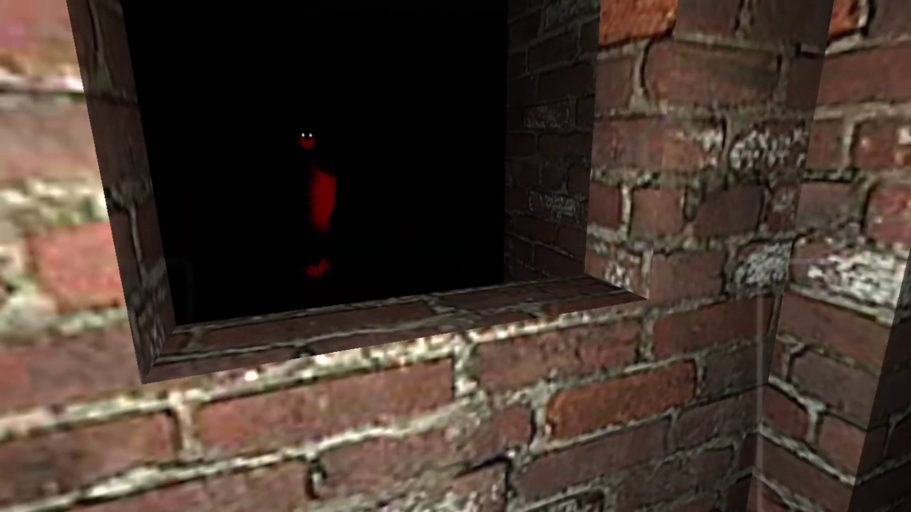